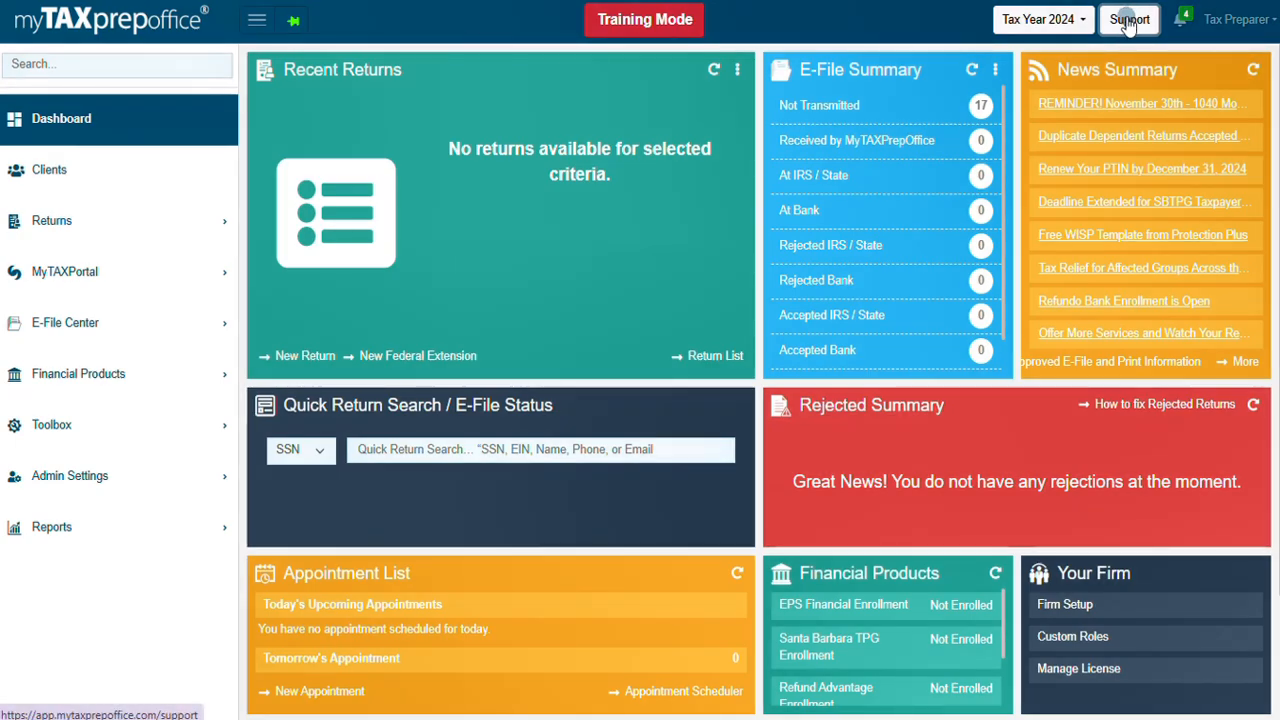
# Open the Solution Center from the Support button in the top bar
pyautogui.click(1128, 20)
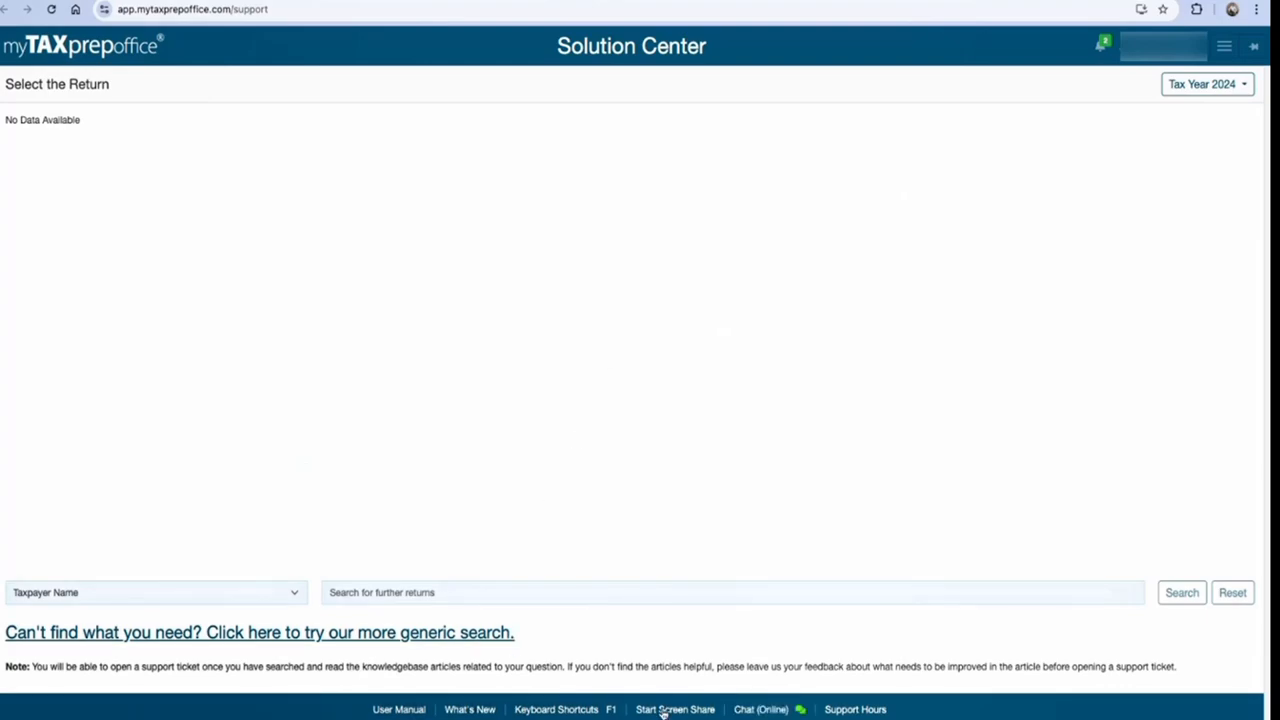
# Start Screen Share and download RustDesk for Mac Intel/AMD X64 as a .dmg
pyautogui.click(676, 708)
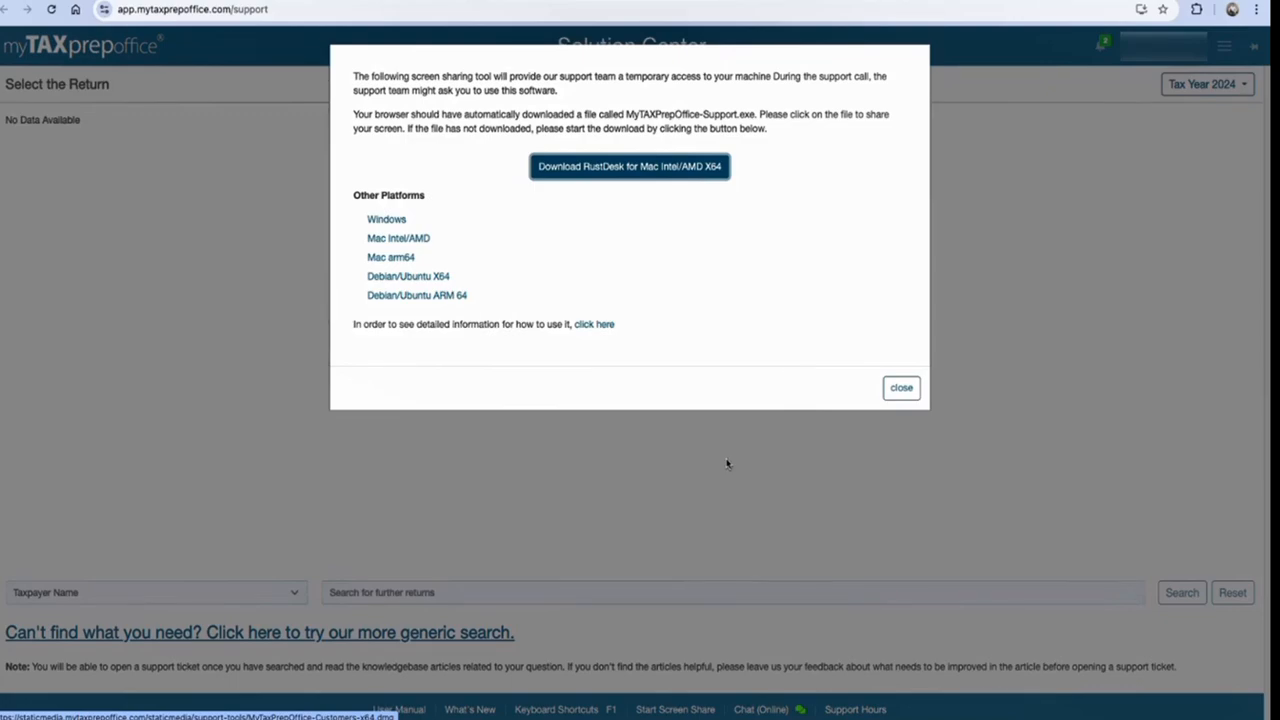
pyautogui.moveTo(684, 192)
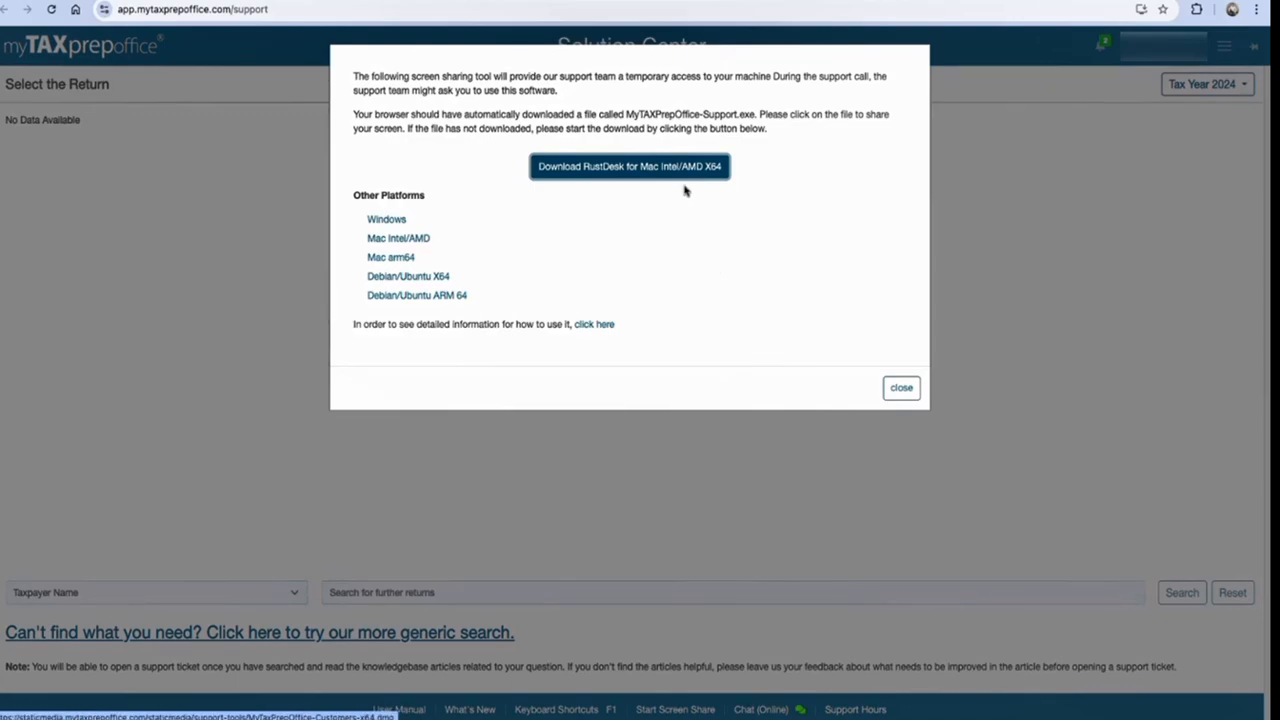
pyautogui.click(628, 166)
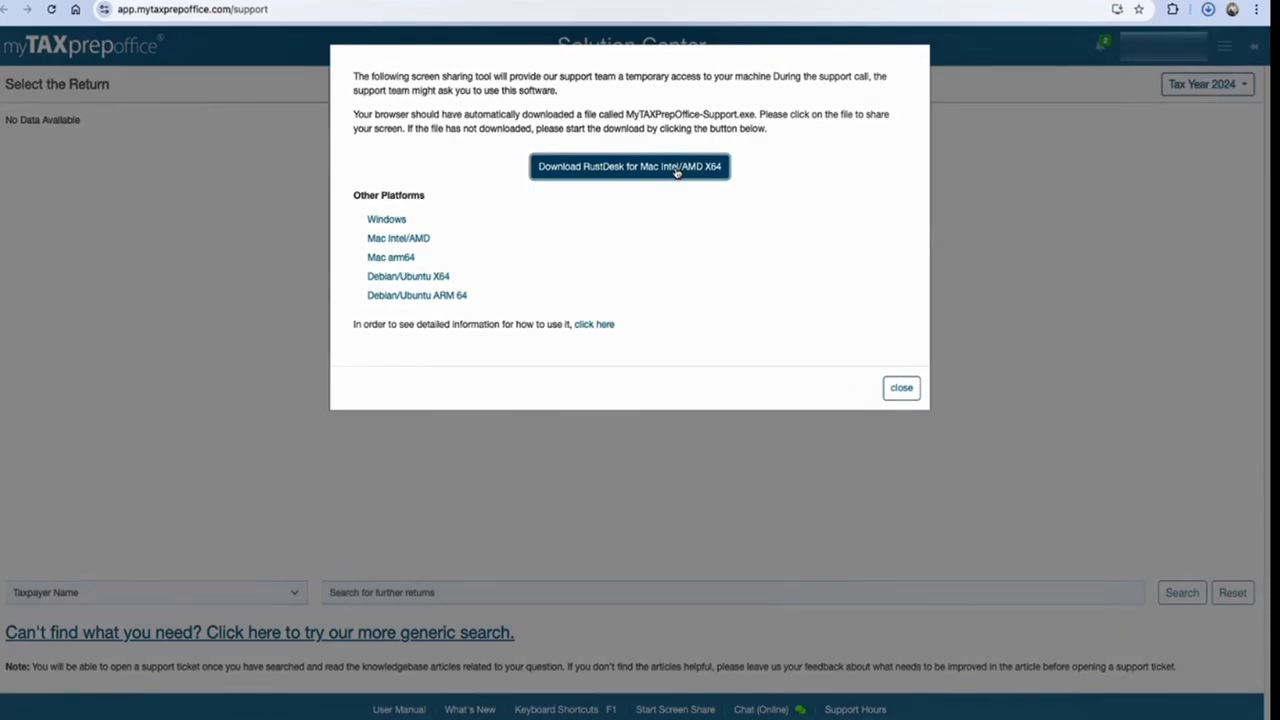
pyautogui.click(628, 166)
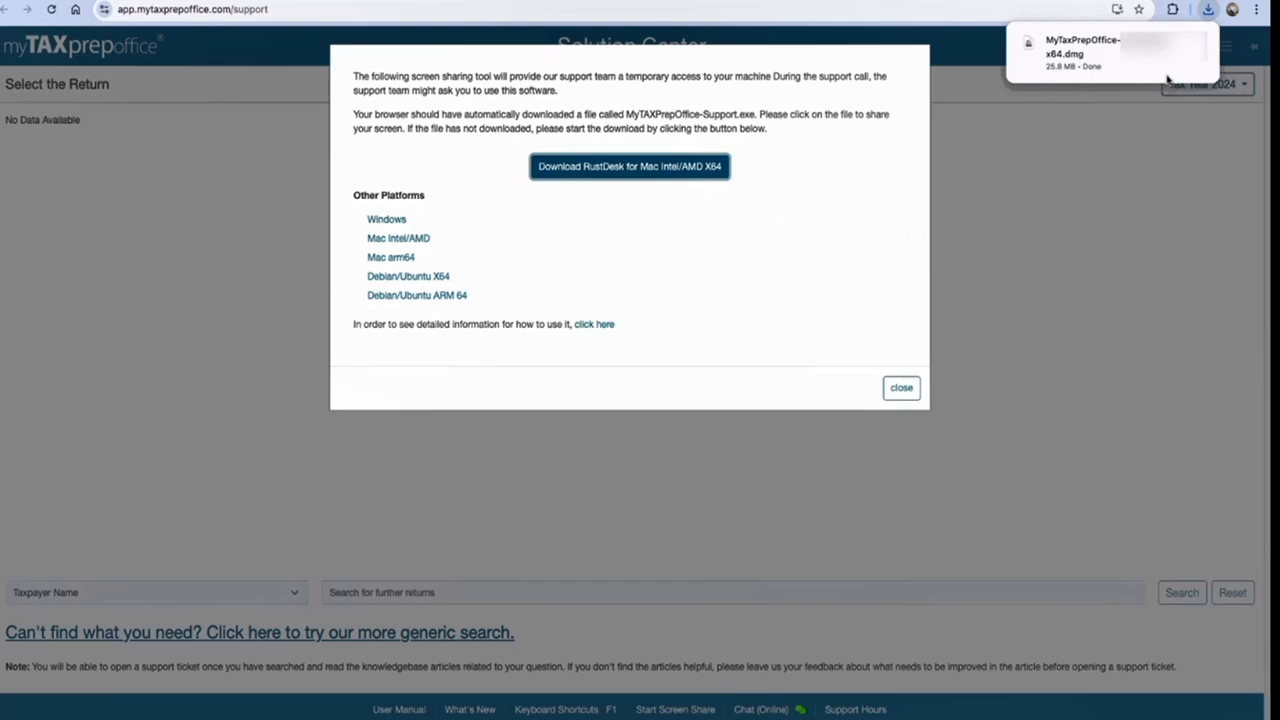
pyautogui.moveTo(1096, 52)
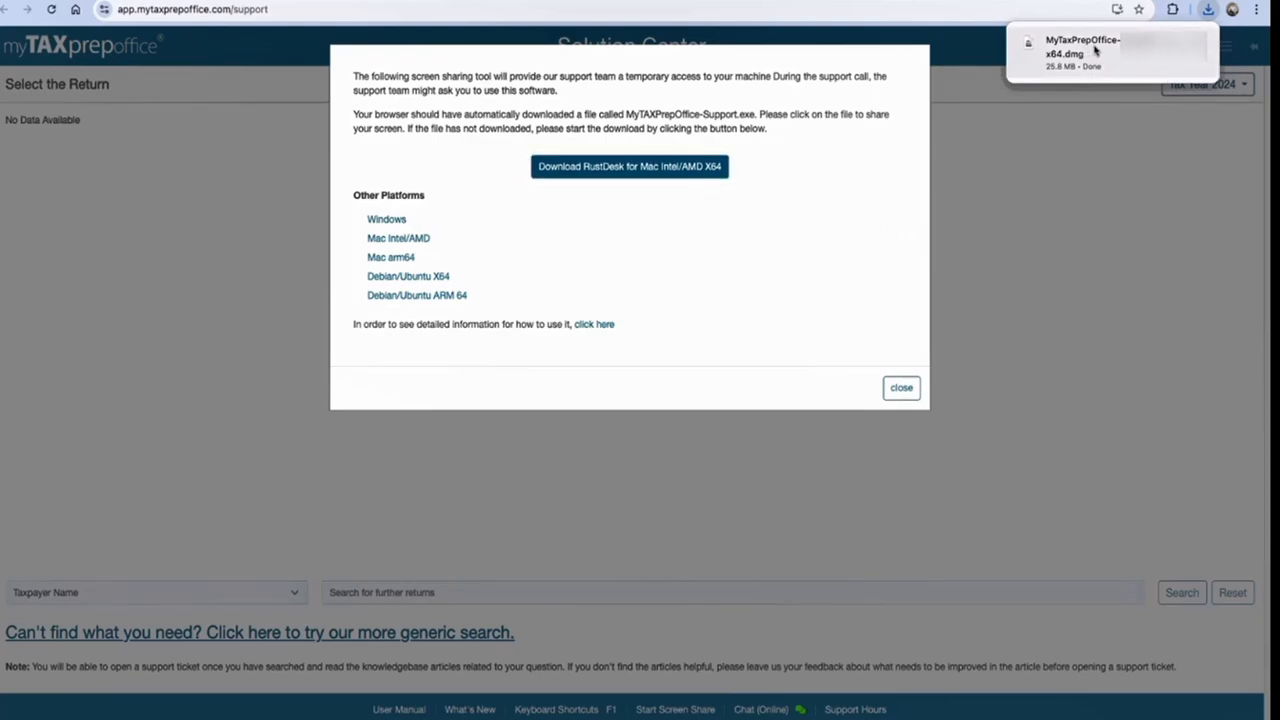
# Open the downloaded .dmg and drag MyTaxPrepOffice onto the Applications folder
pyautogui.click(1100, 52)
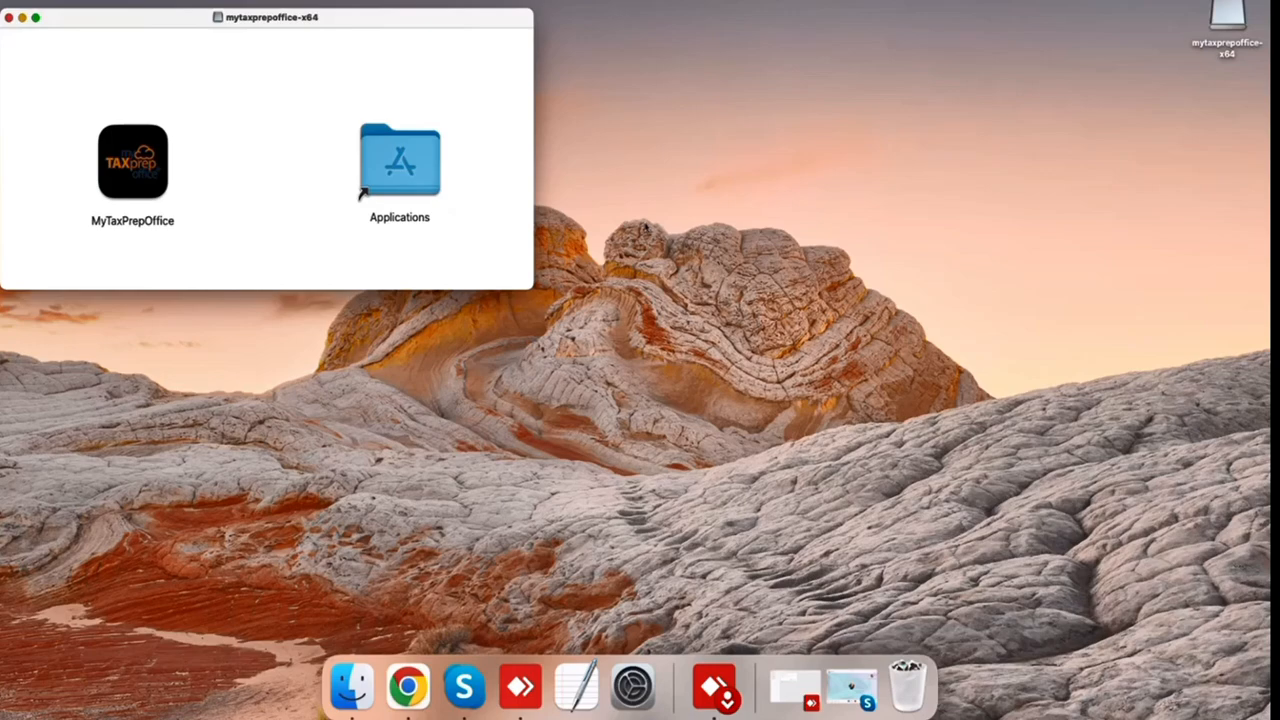
pyautogui.moveTo(132, 162); pyautogui.dragTo(222, 162)
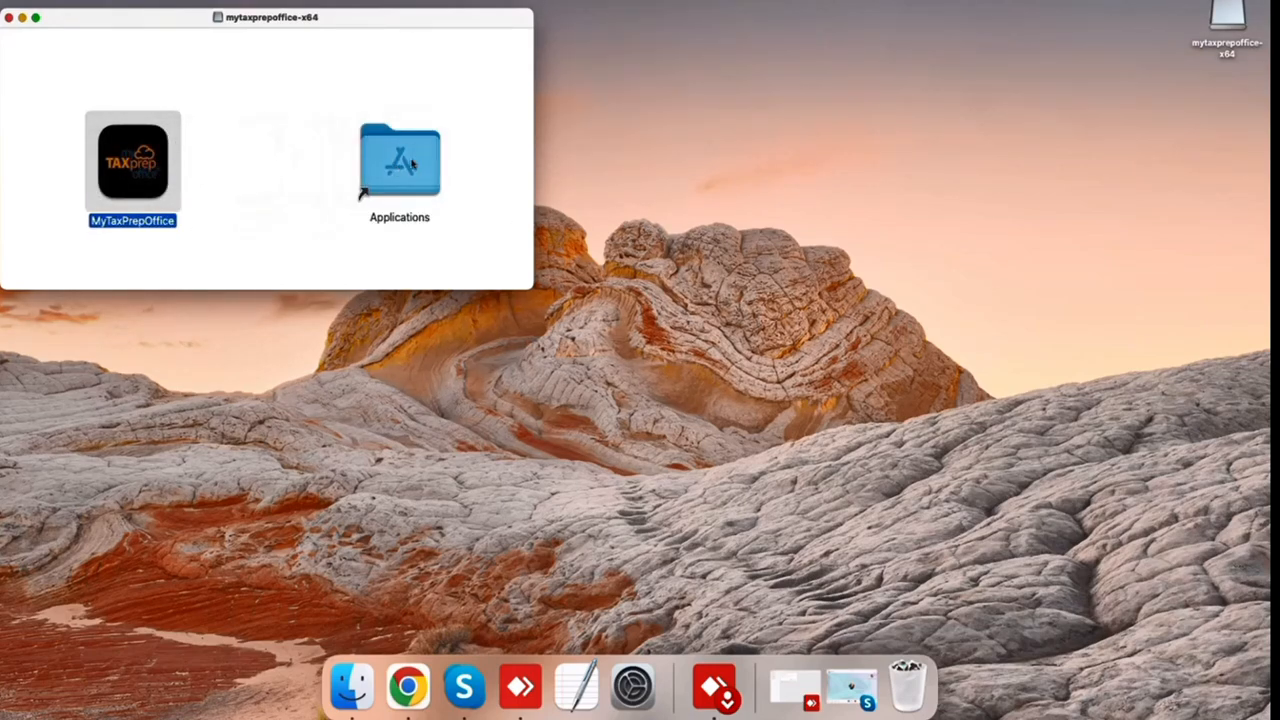
pyautogui.moveTo(646, 190)
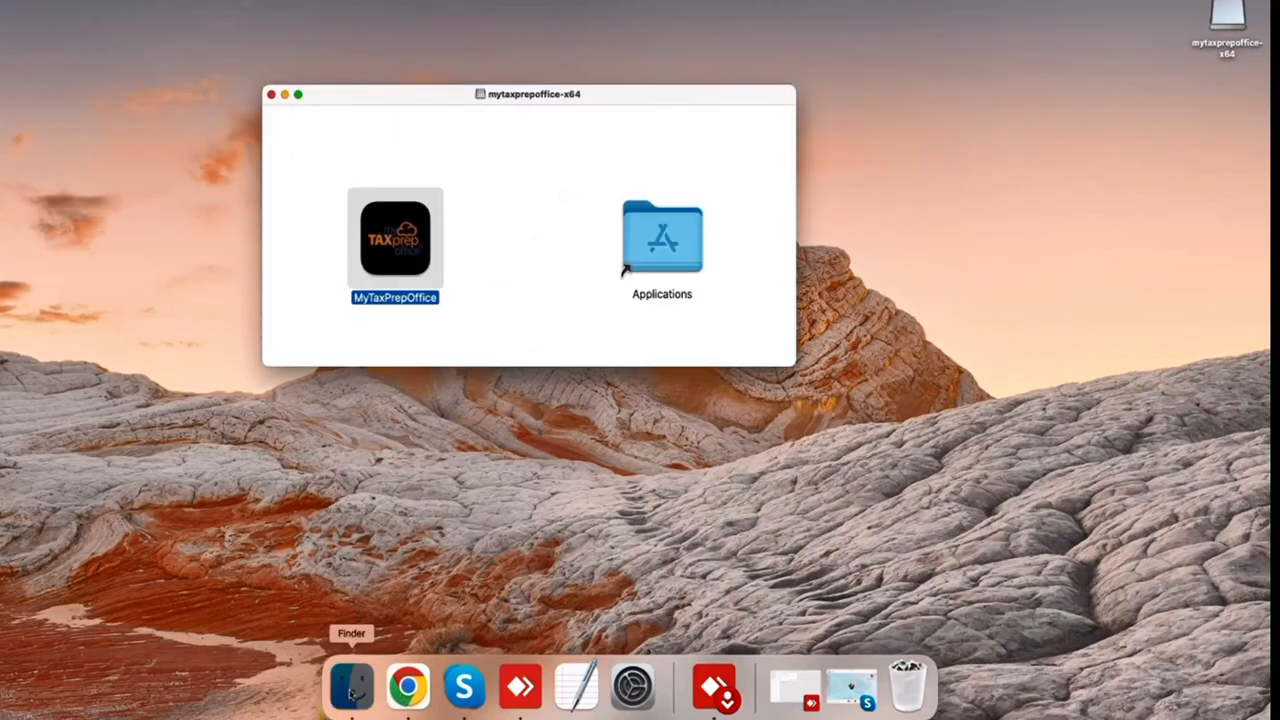
# Launch MyTaxPrepOffice from a new Finder window's Applications list
pyautogui.rightClick(352, 684)
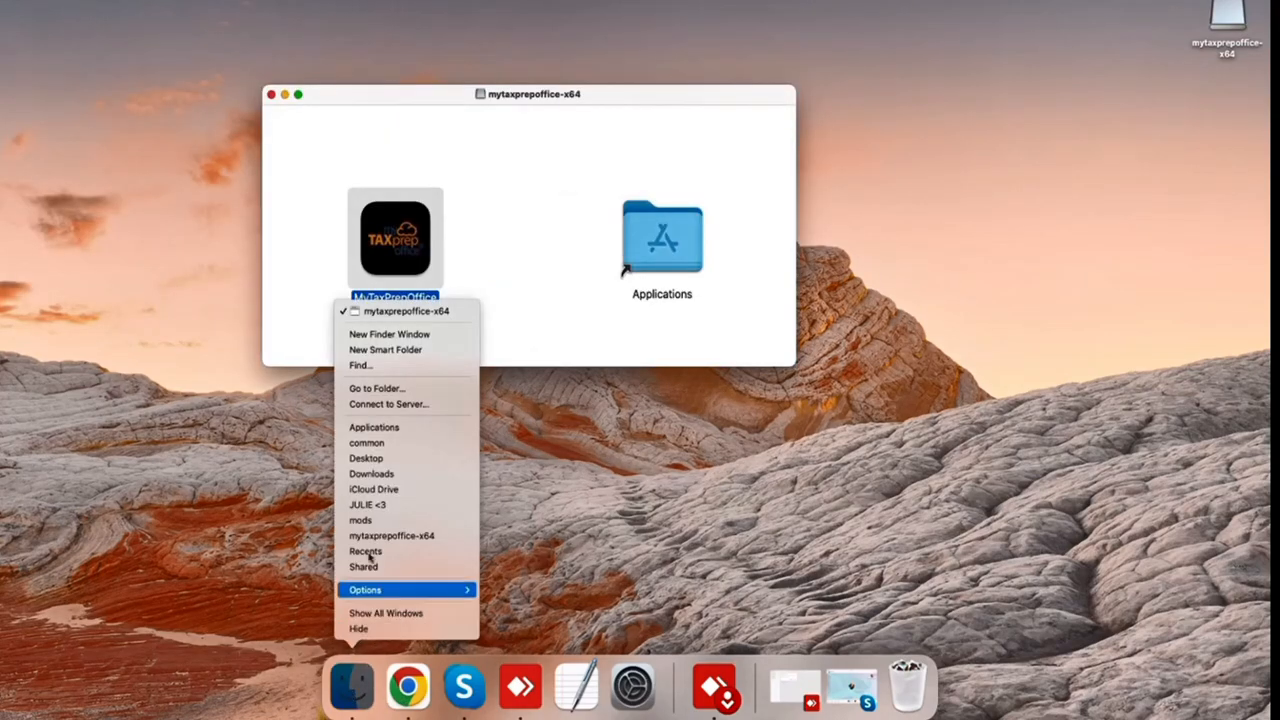
pyautogui.moveTo(388, 404)
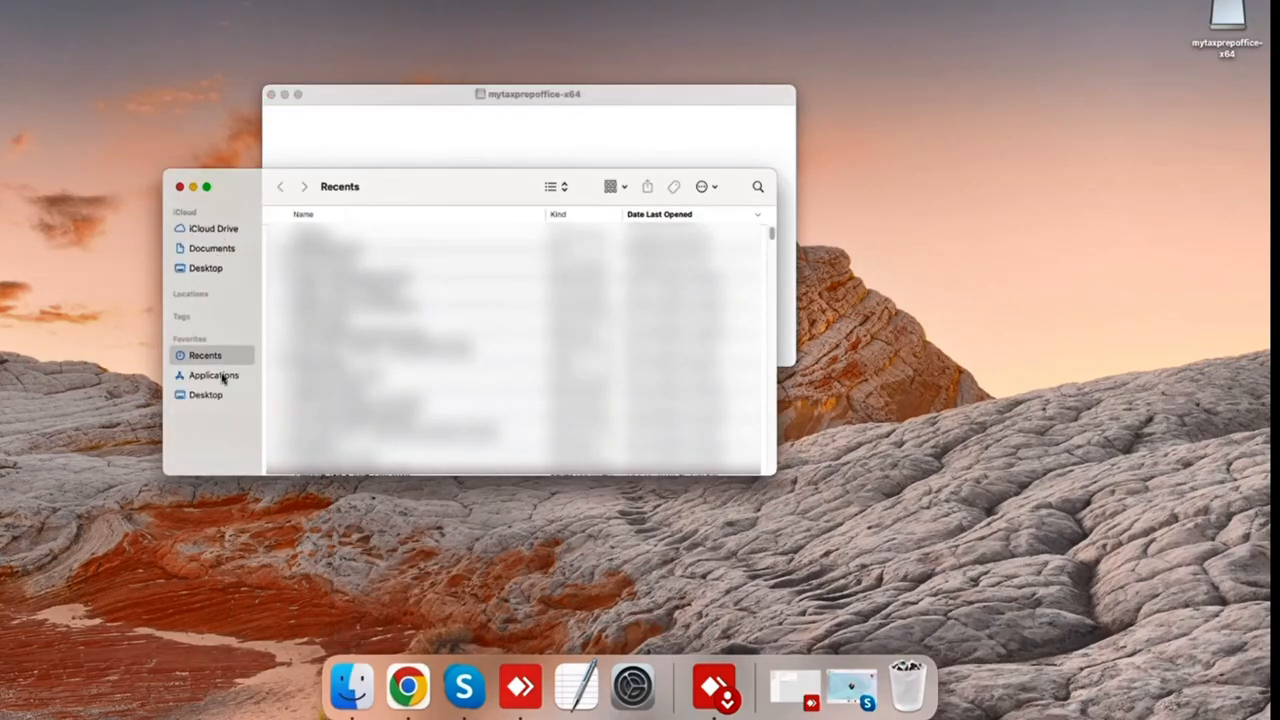
pyautogui.click(212, 376)
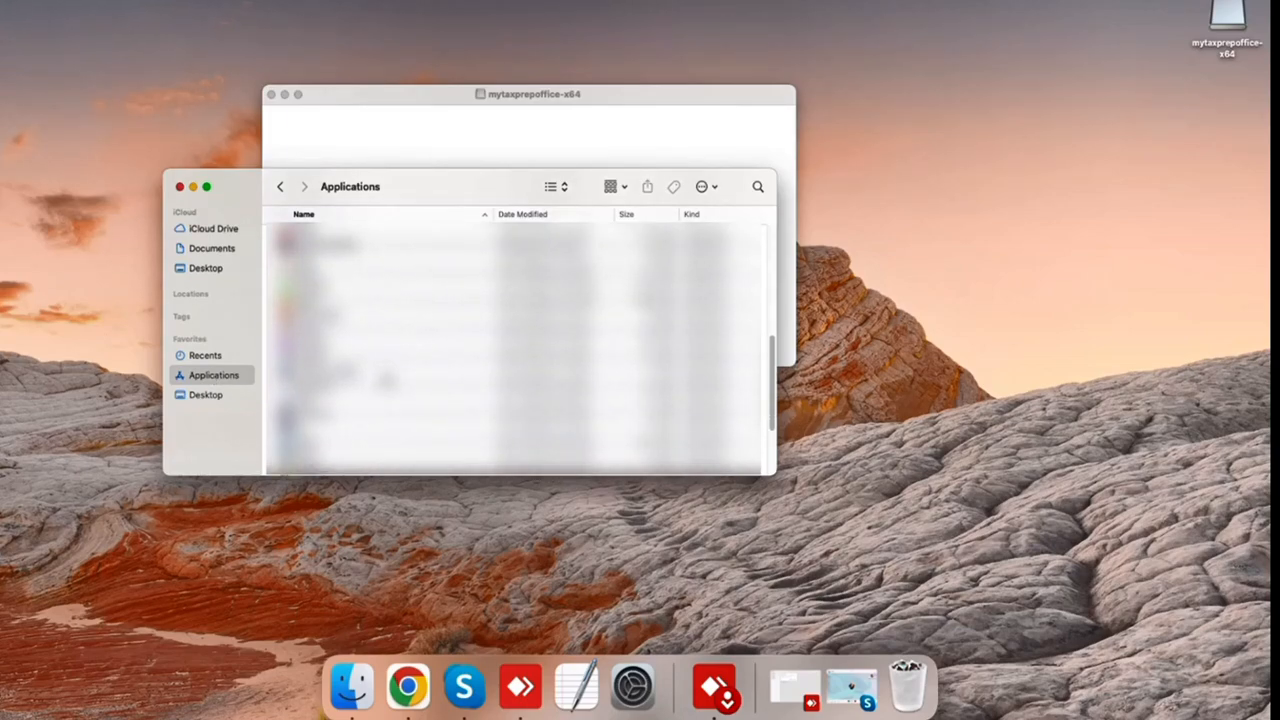
pyautogui.scroll(-3)
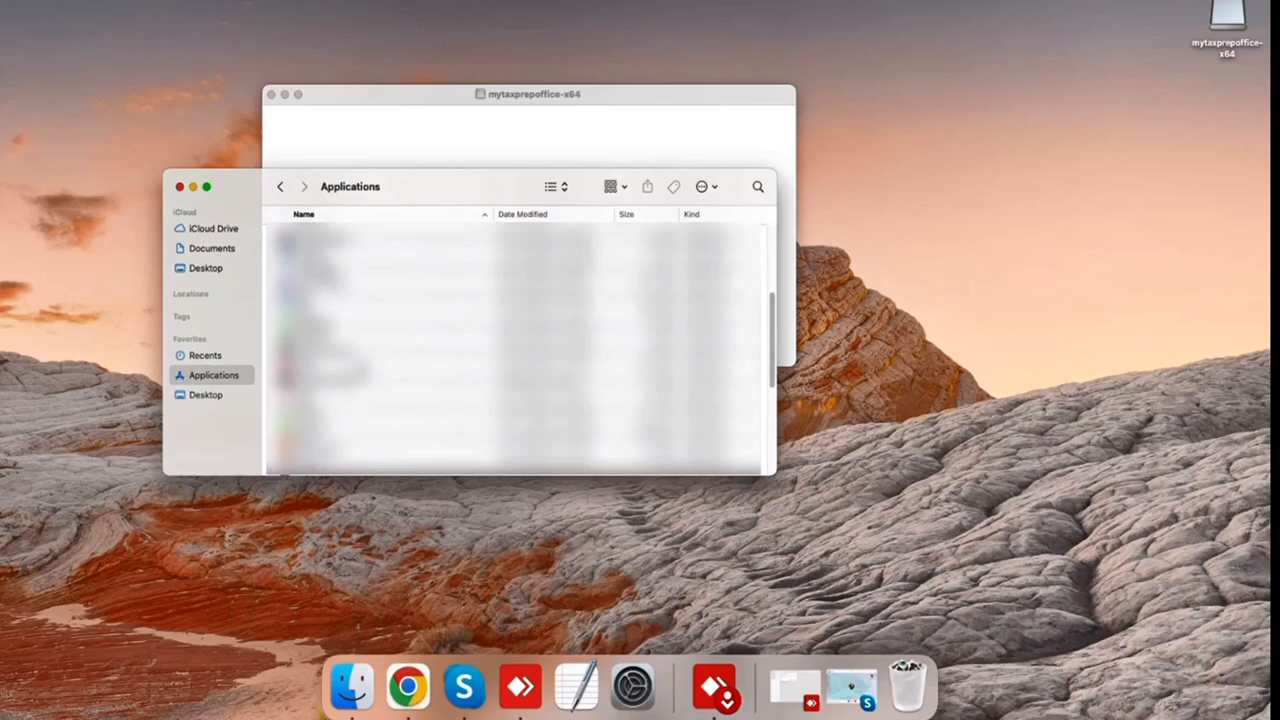
pyautogui.click(324, 370)
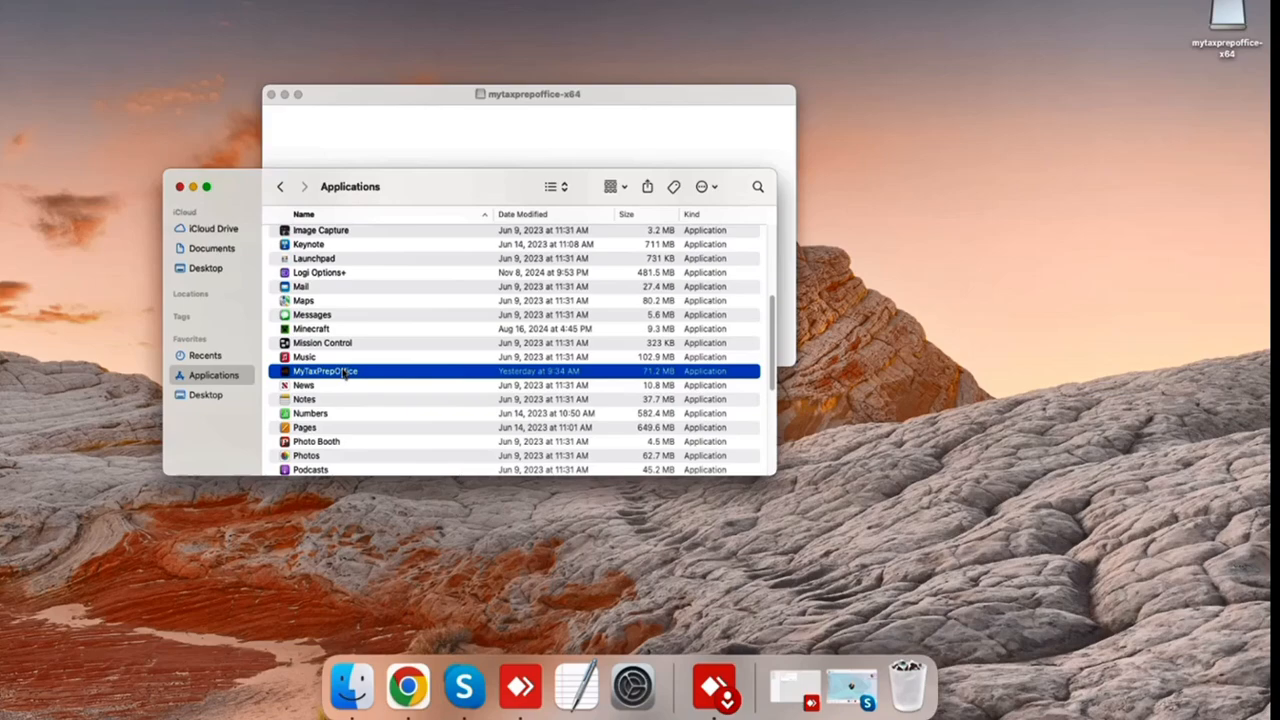
pyautogui.doubleClick(324, 370)
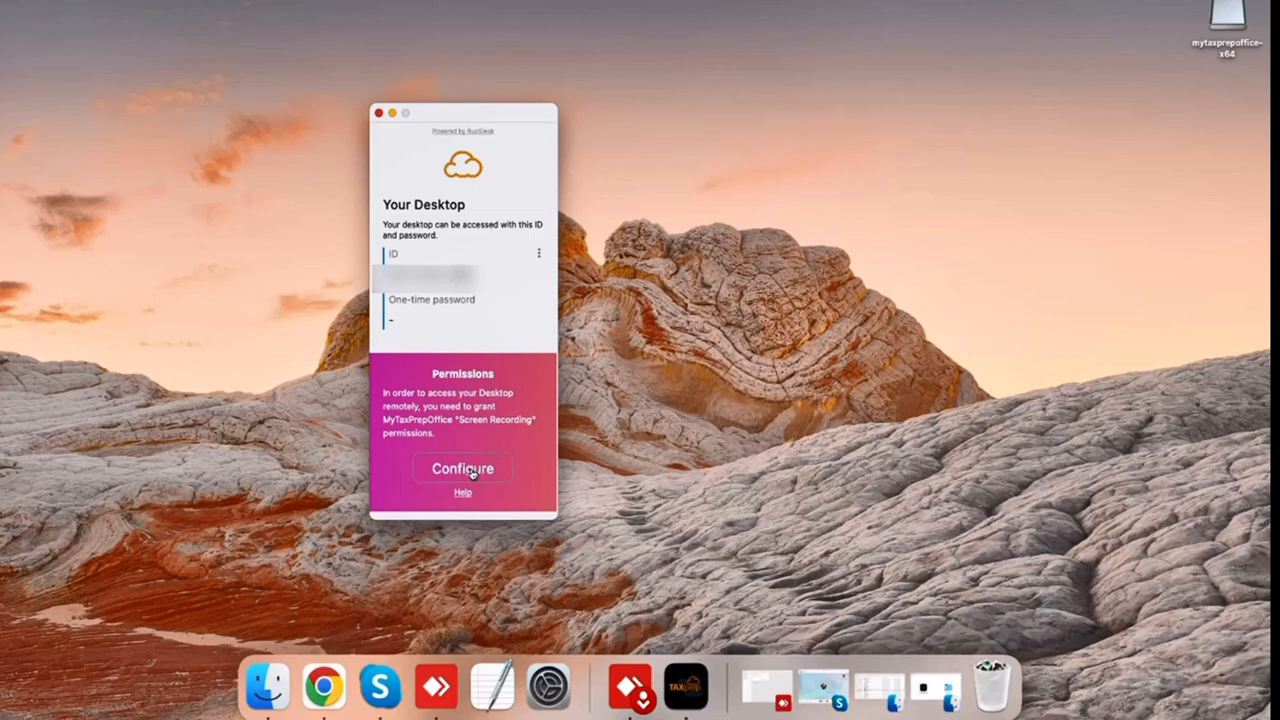
# Unlock Security & Privacy and tick MyTaxPrepOffice under Screen Recording
pyautogui.click(462, 468)
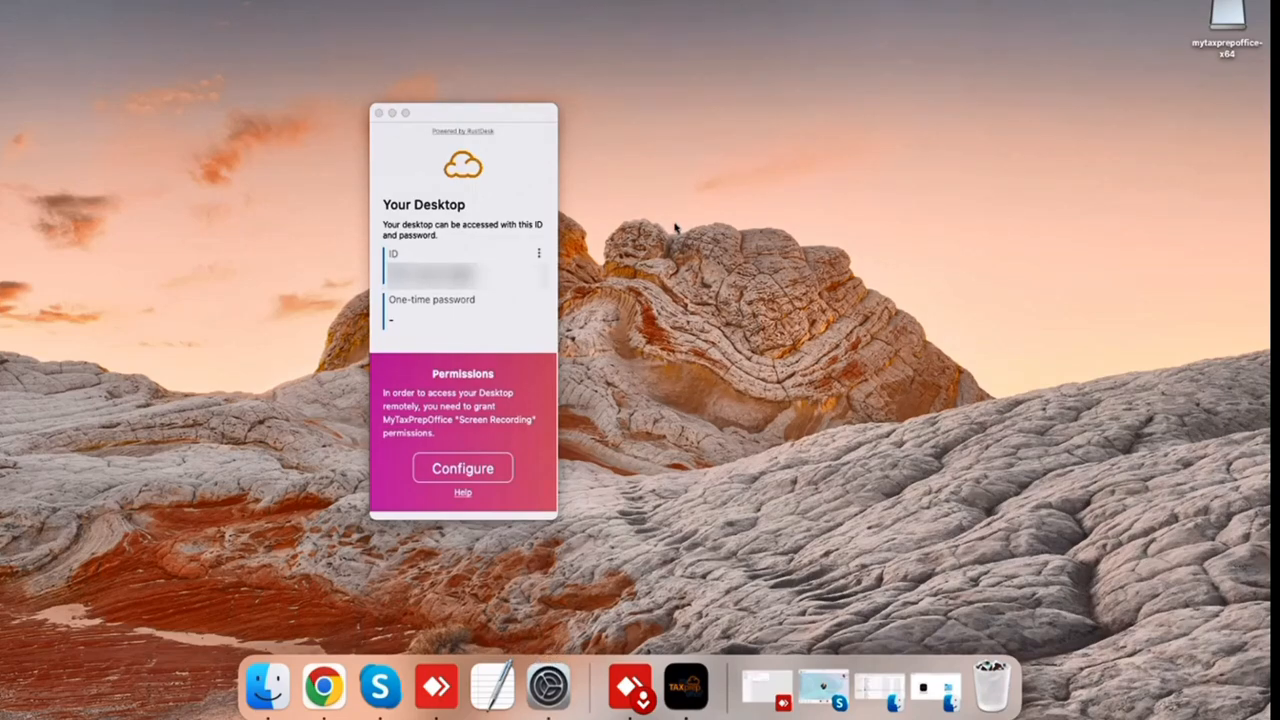
pyautogui.click(462, 468)
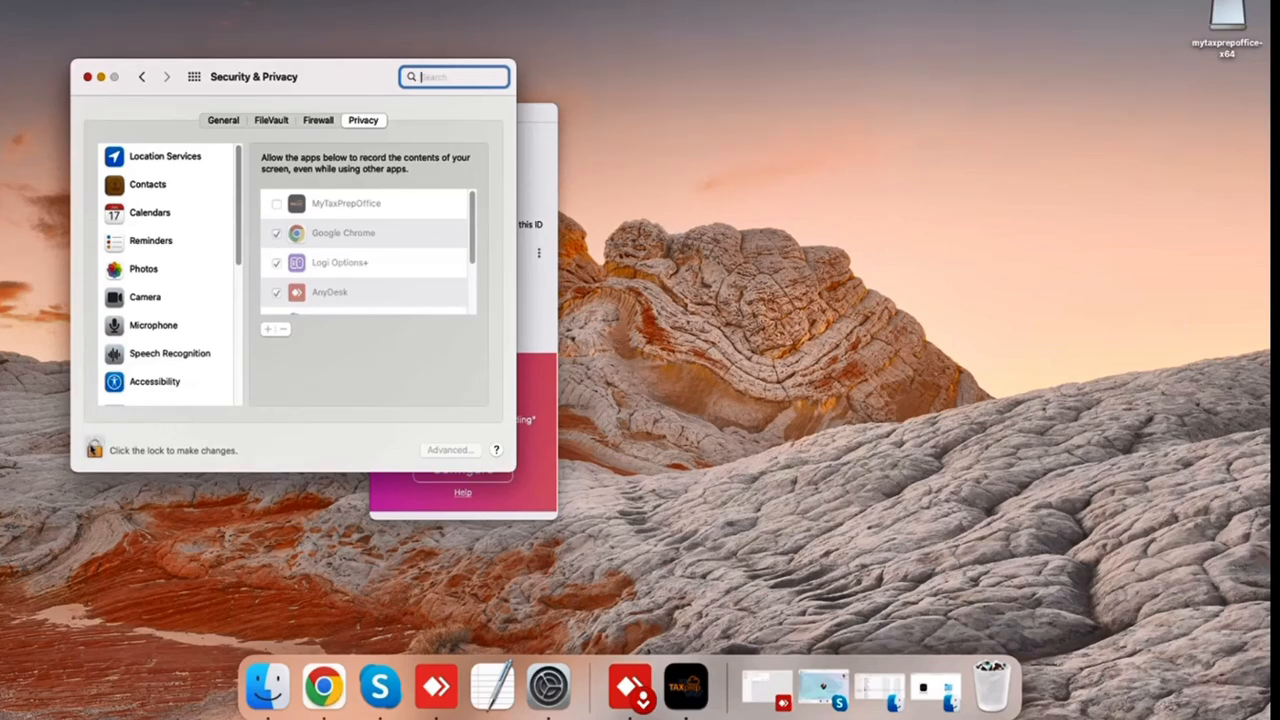
pyautogui.click(92, 448)
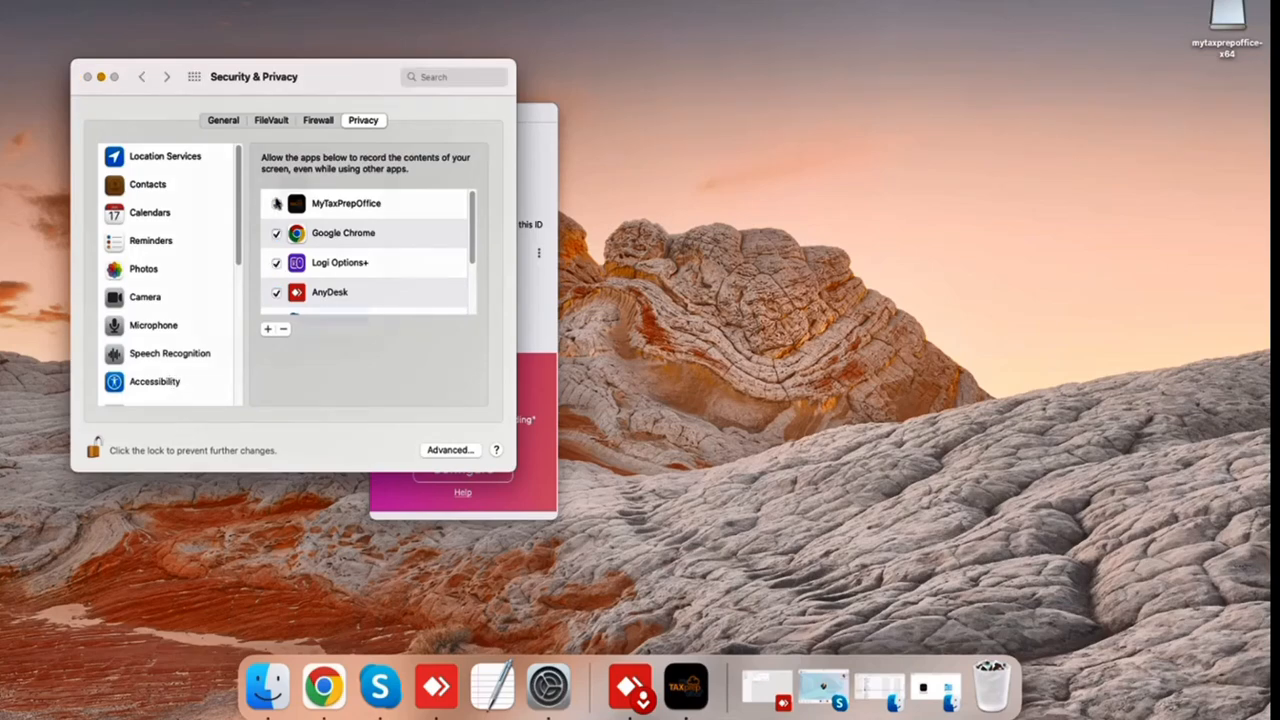
pyautogui.click(276, 204)
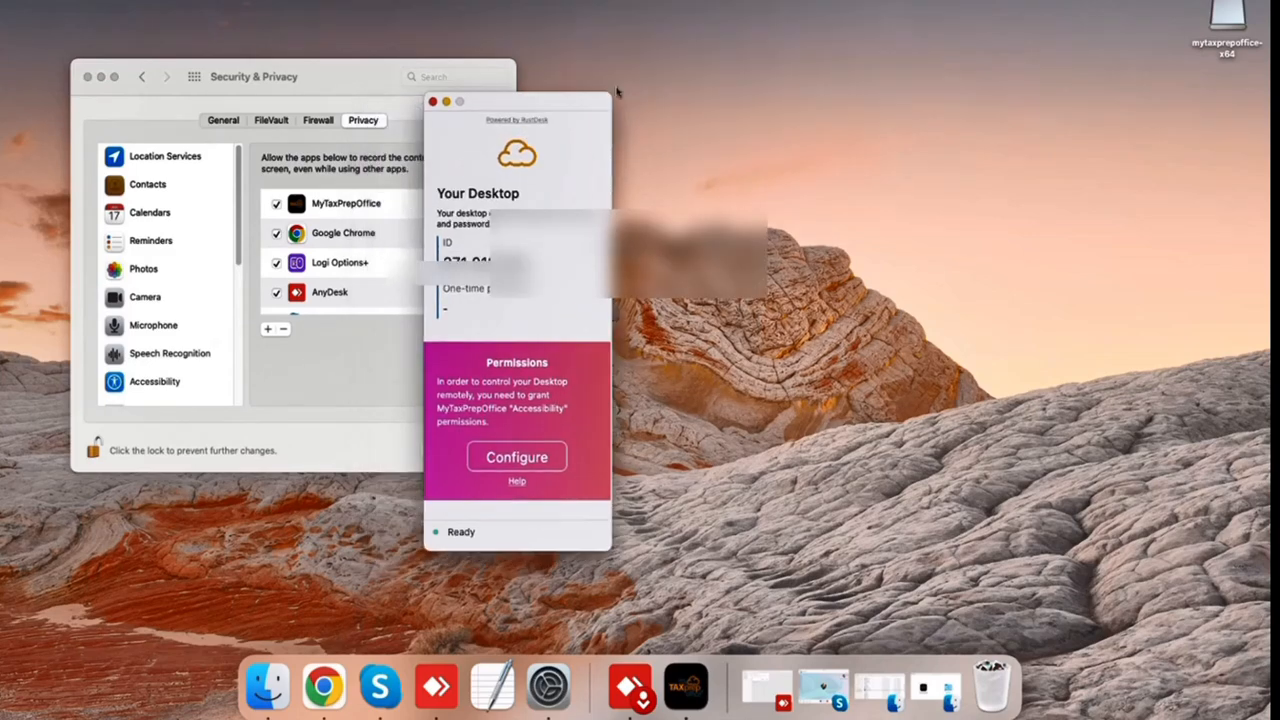
# Tick MyTaxPrepOffice under Accessibility, then begin the Input Monitoring setup
pyautogui.click(516, 456)
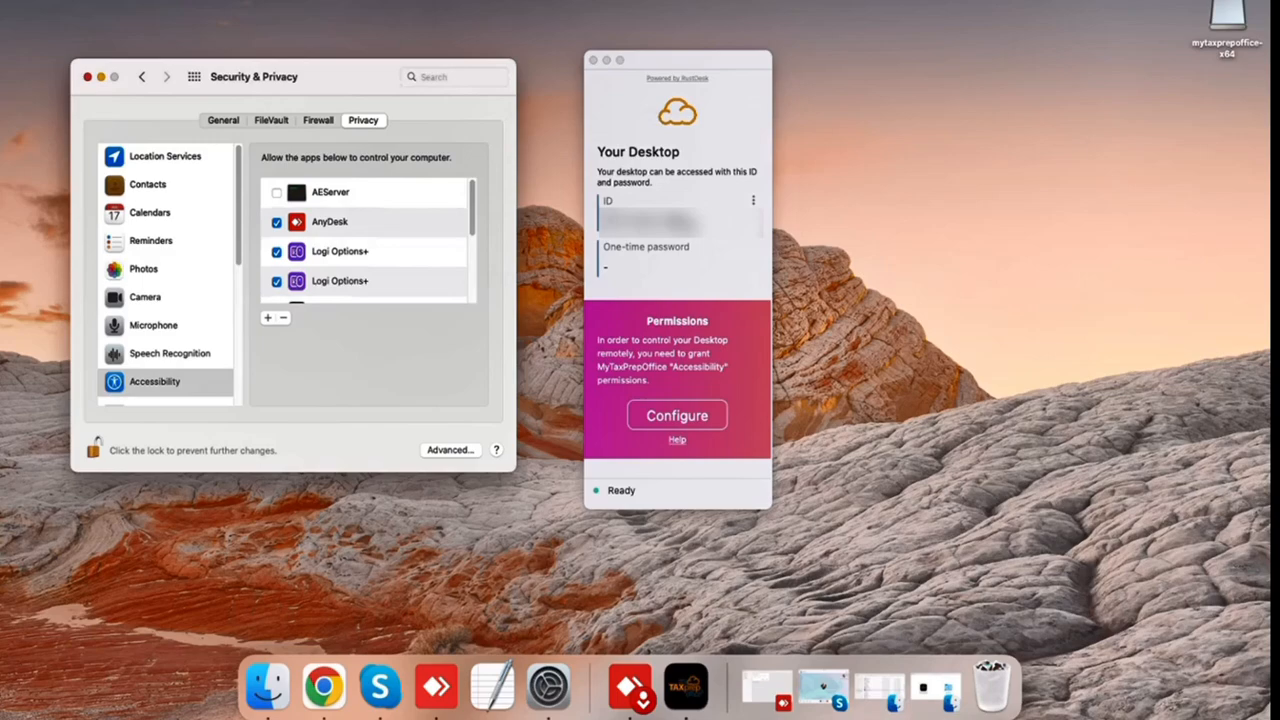
pyautogui.click(164, 380)
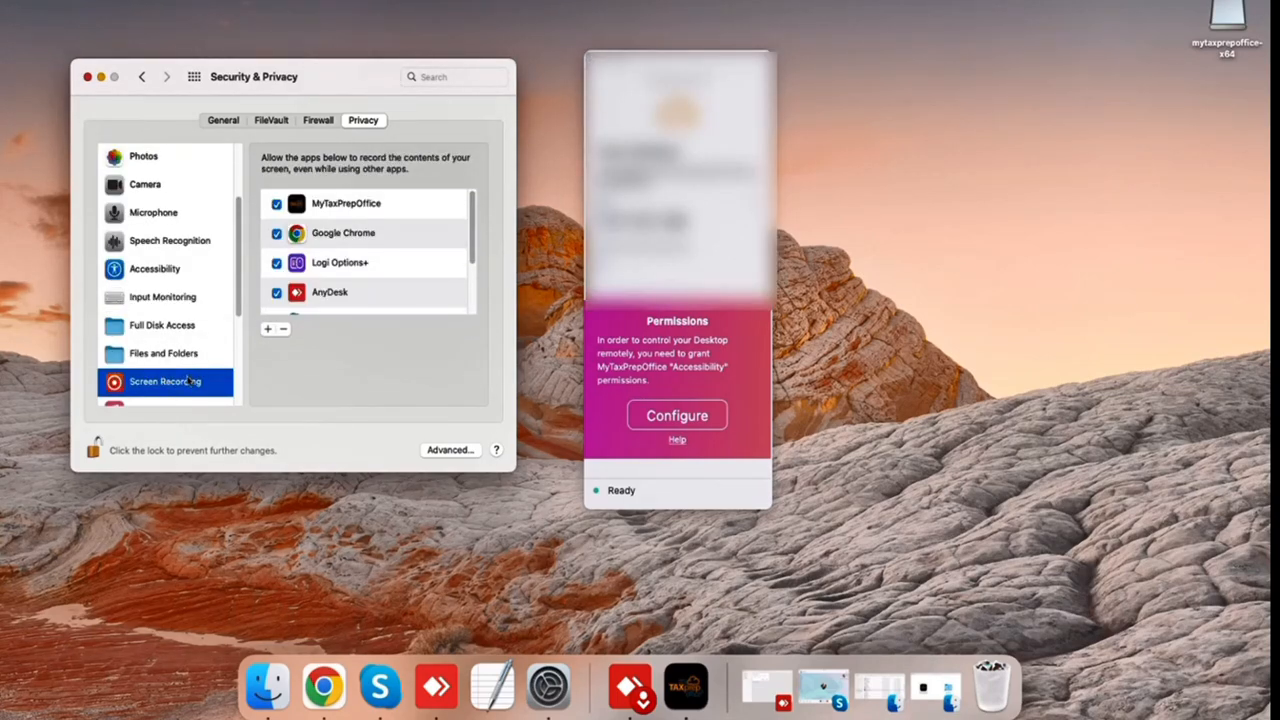
pyautogui.click(156, 268)
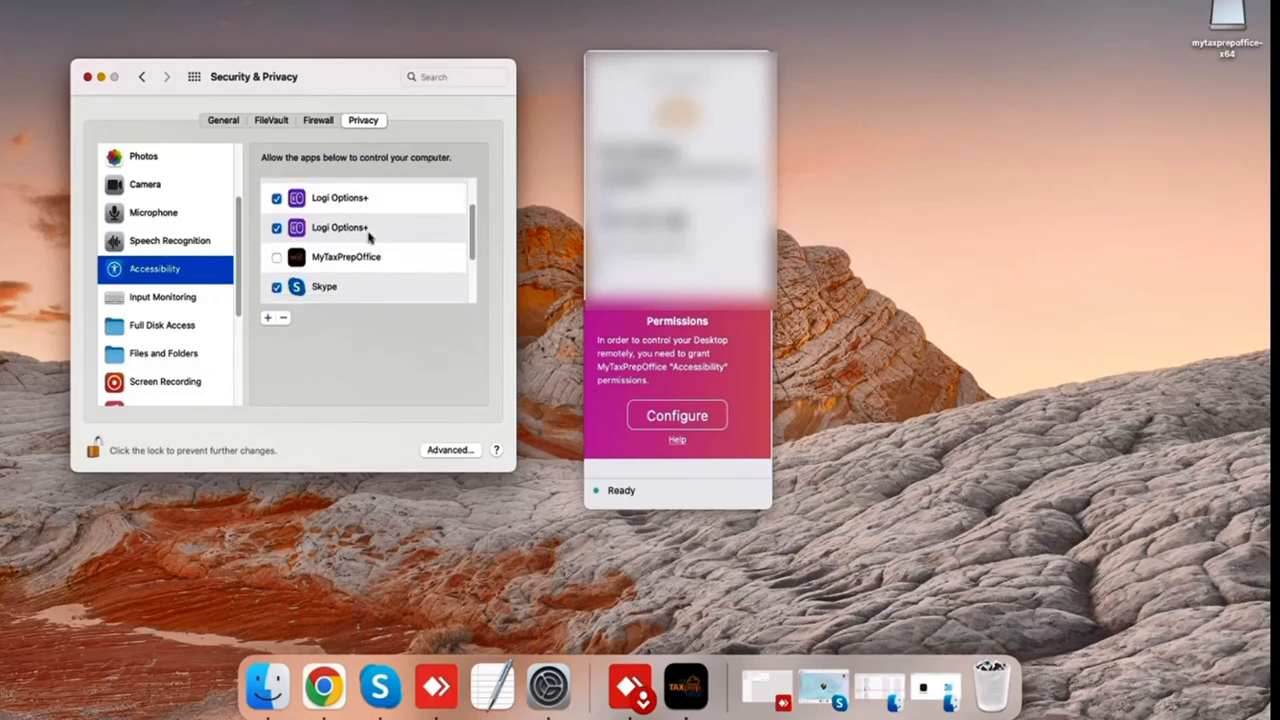
pyautogui.click(276, 248)
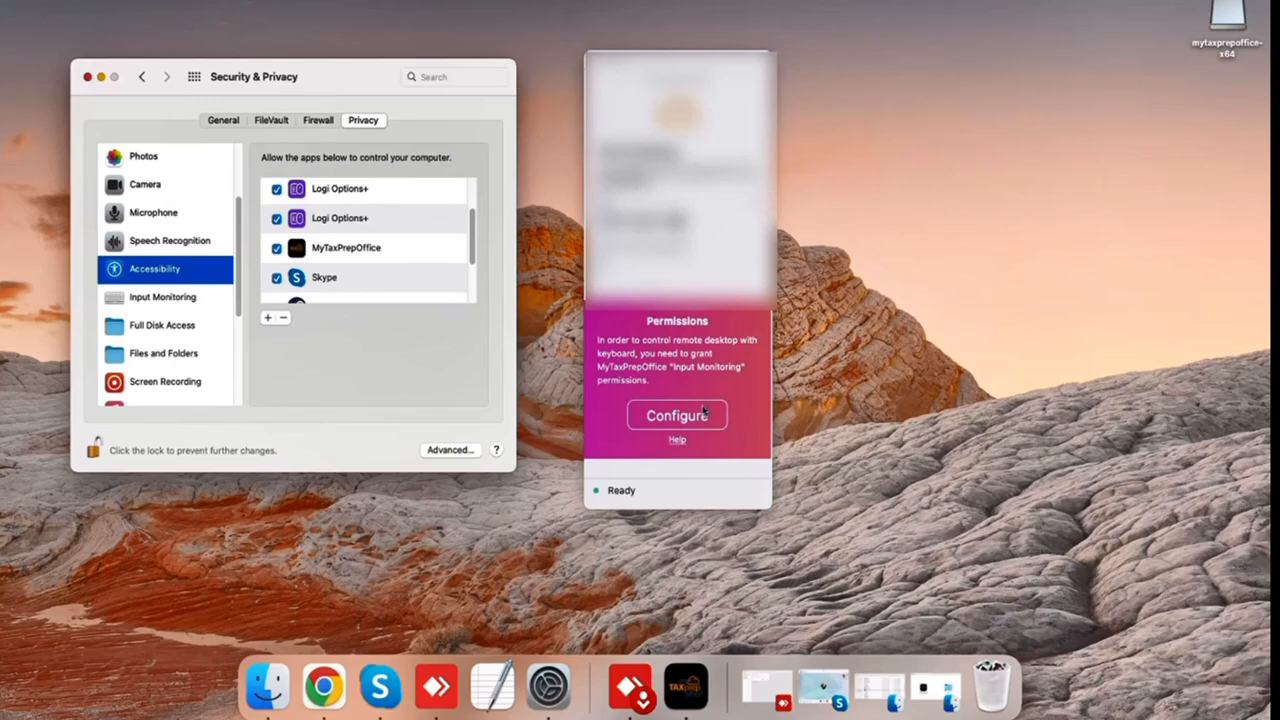
pyautogui.click(94, 448)
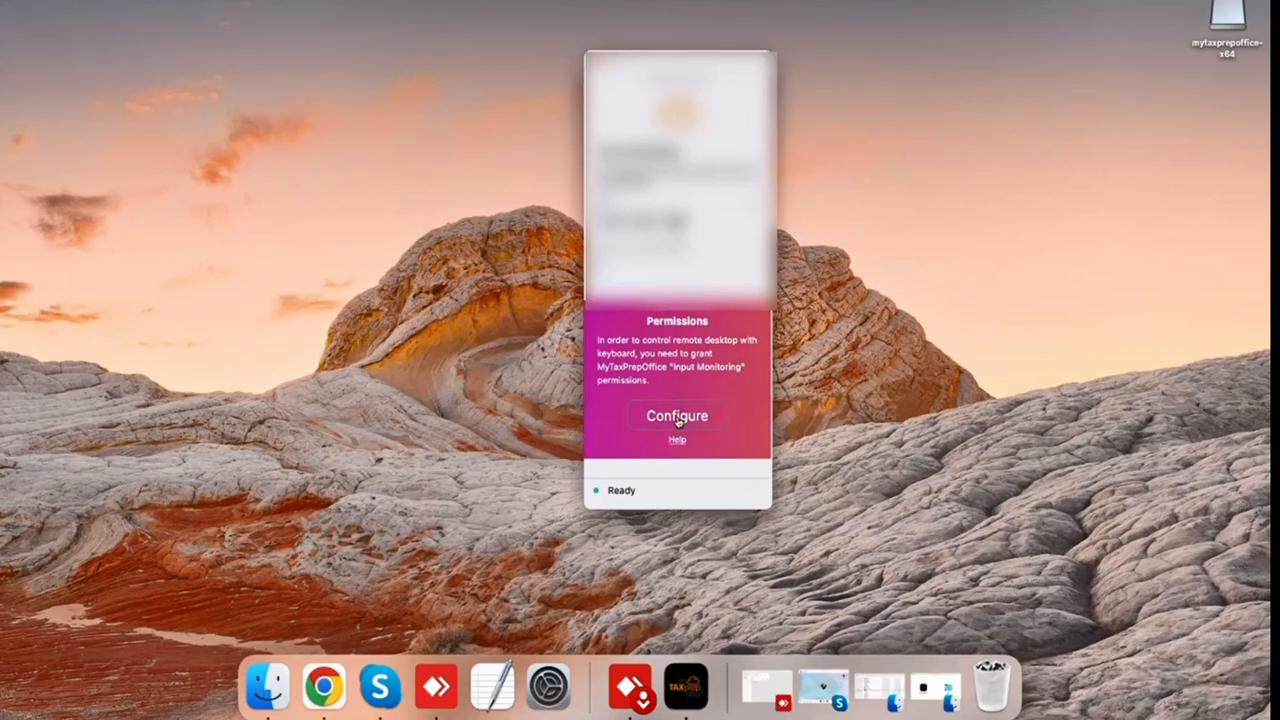
# Finish Input Monitoring so the tool reaches Ready with its Install service prompt, and return to the dashboard
pyautogui.click(676, 416)
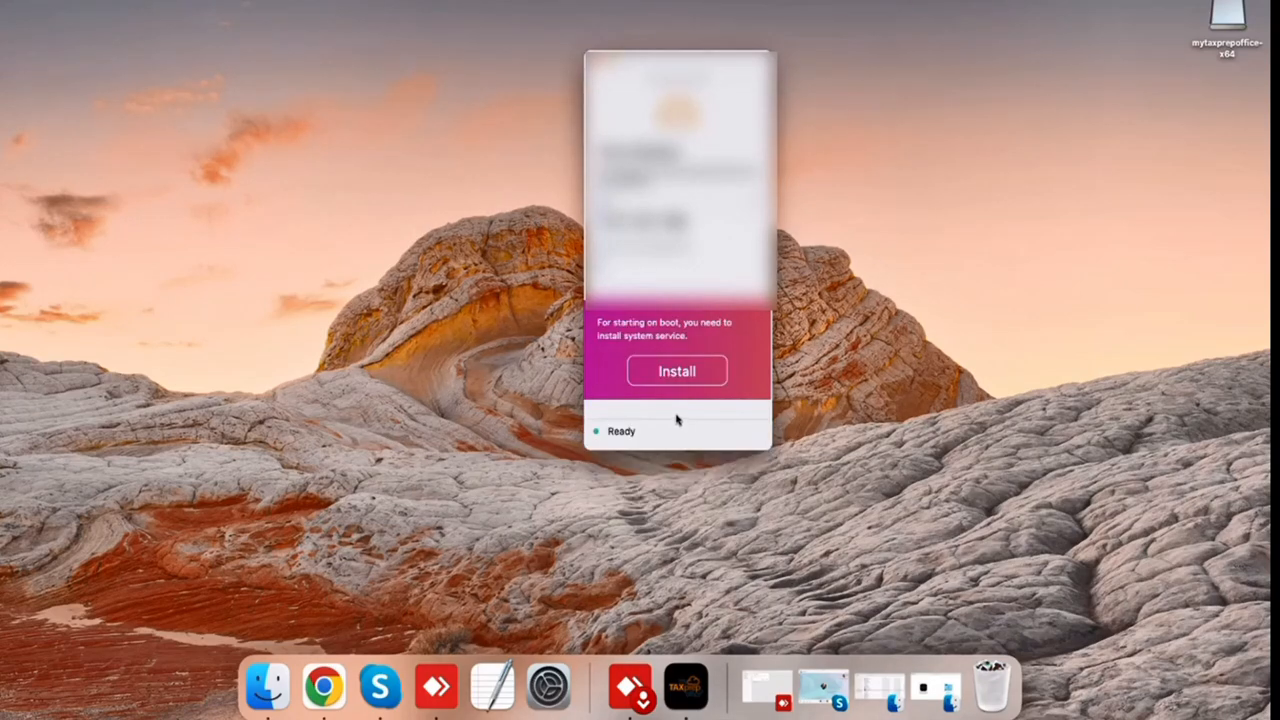
pyautogui.moveTo(676, 390)
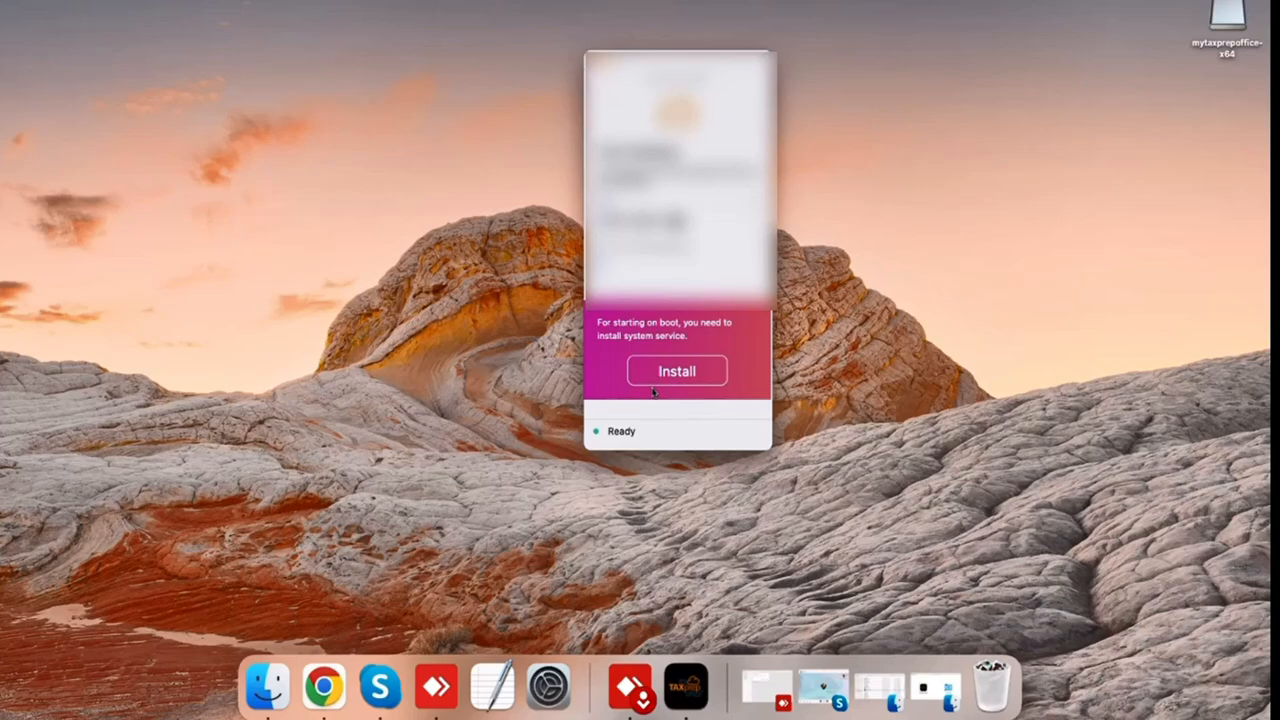
pyautogui.click(676, 370)
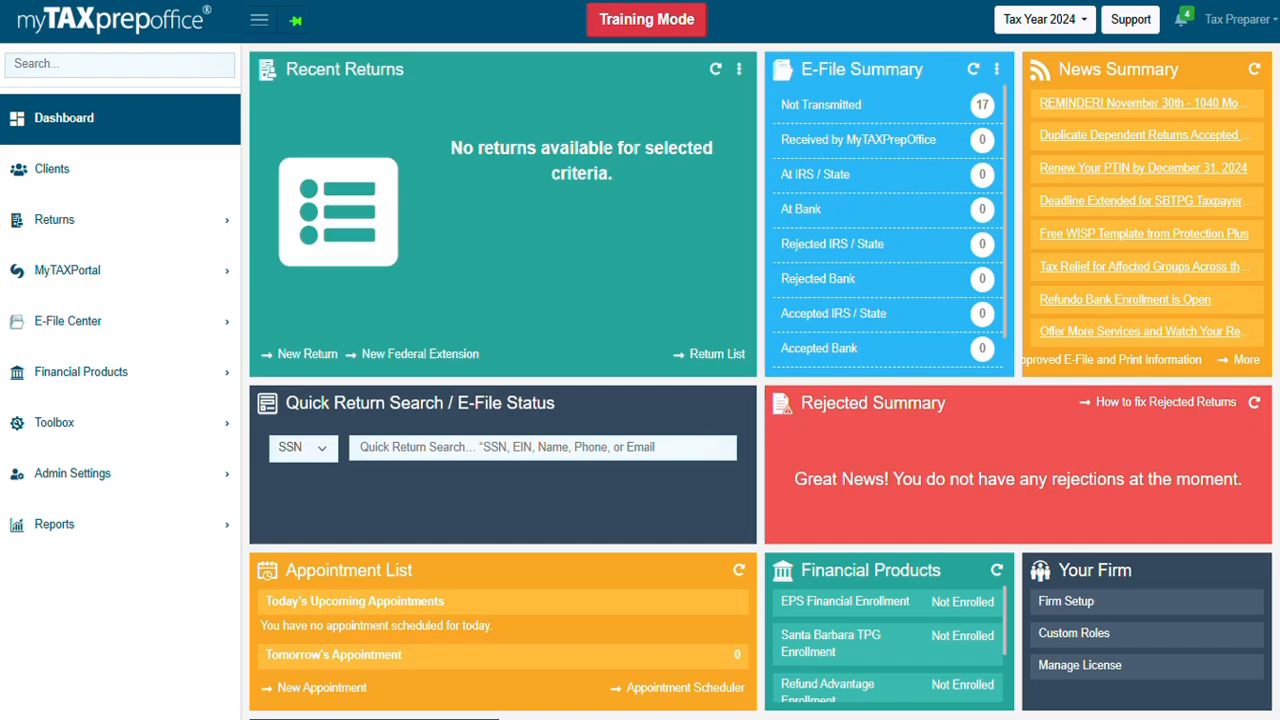
pyautogui.moveTo(1130, 20)
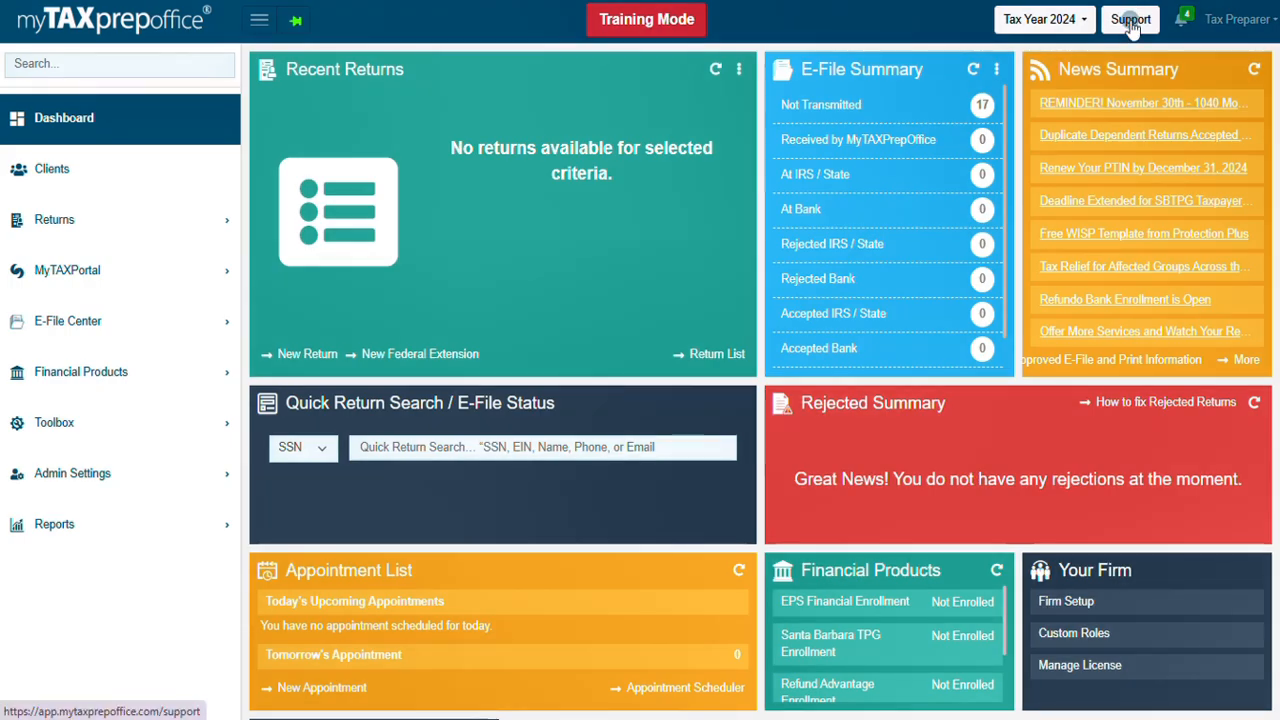